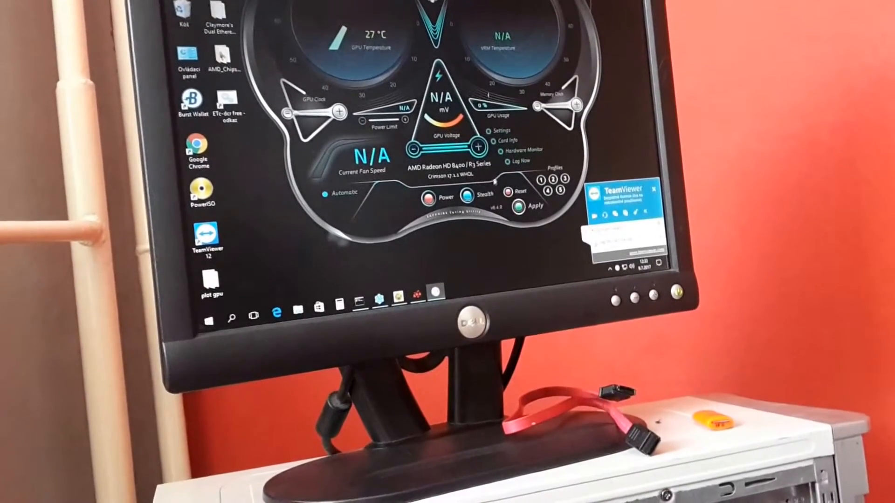
- Open the TRIXX settings overlay with startup, clock and fan-profile options
{"action": "left_click", "coordinate": [498, 130]}
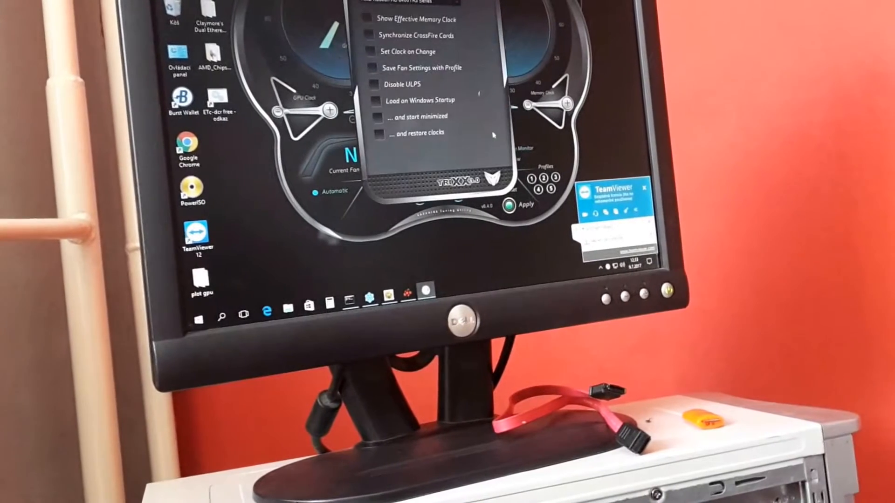